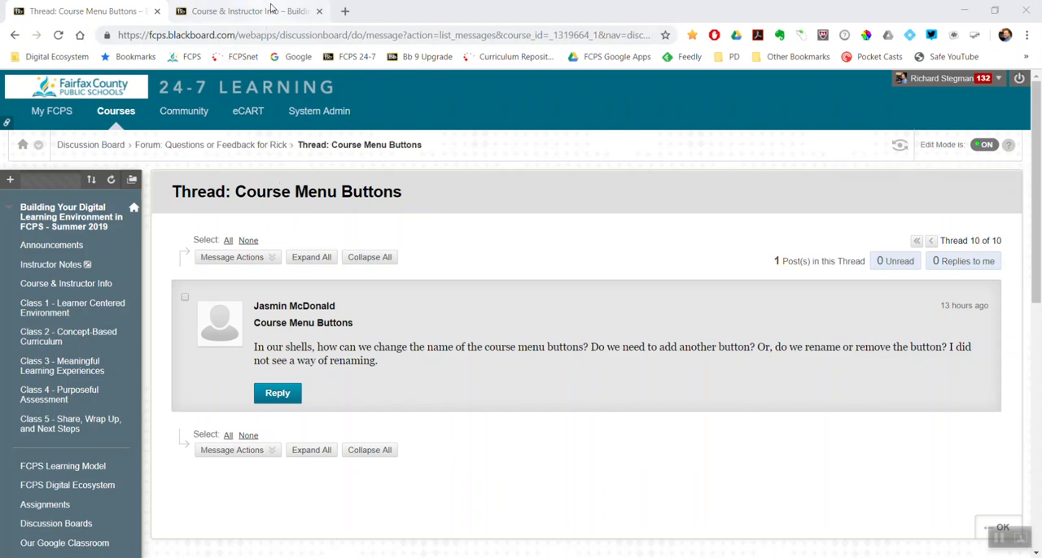
- Switch to the Course & Instructor Info page and toggle Edit Mode off and back on
{"action": "left_click", "coordinate": [245, 11]}
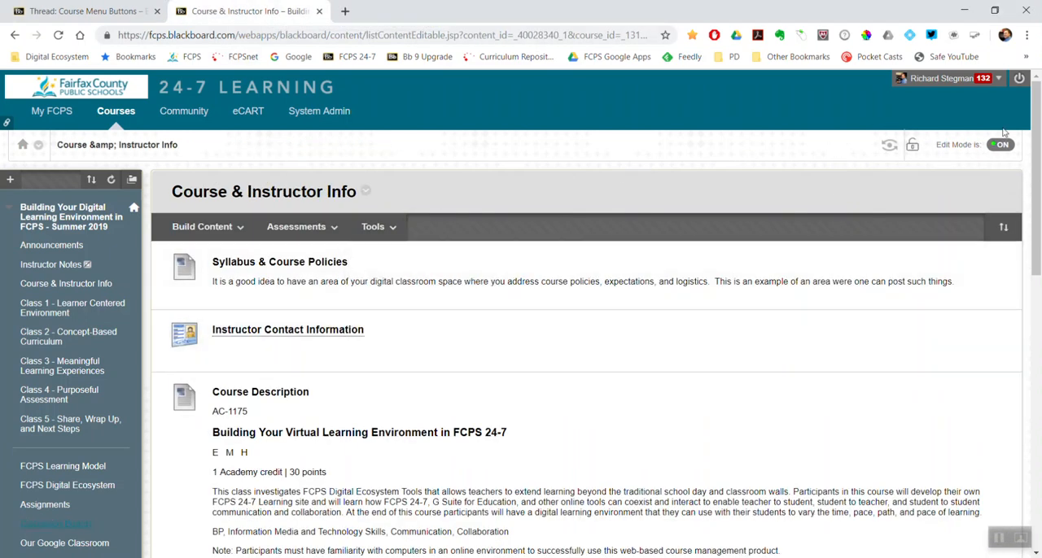
{"action": "left_click", "coordinate": [1003, 145]}
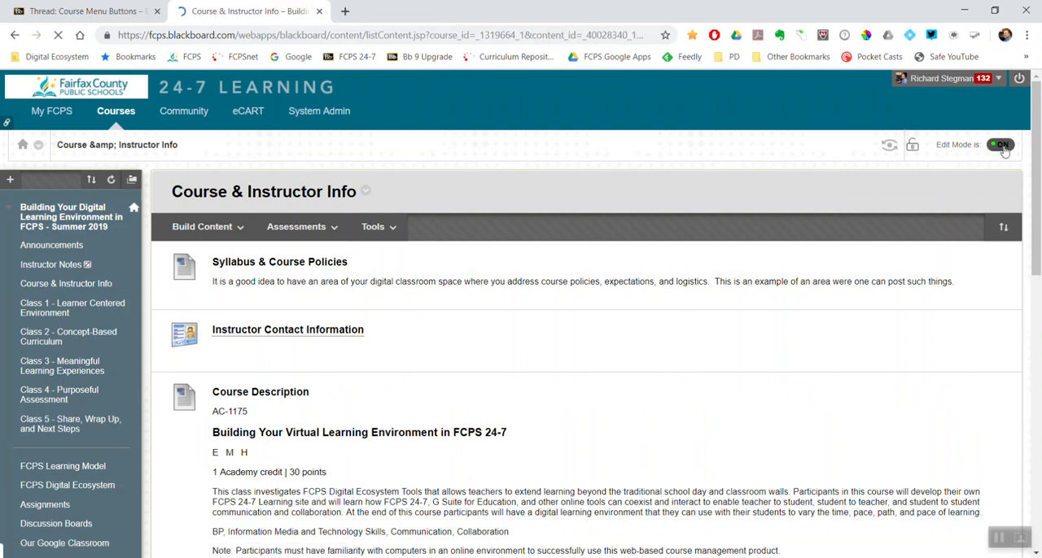
{"action": "left_click", "coordinate": [1001, 145]}
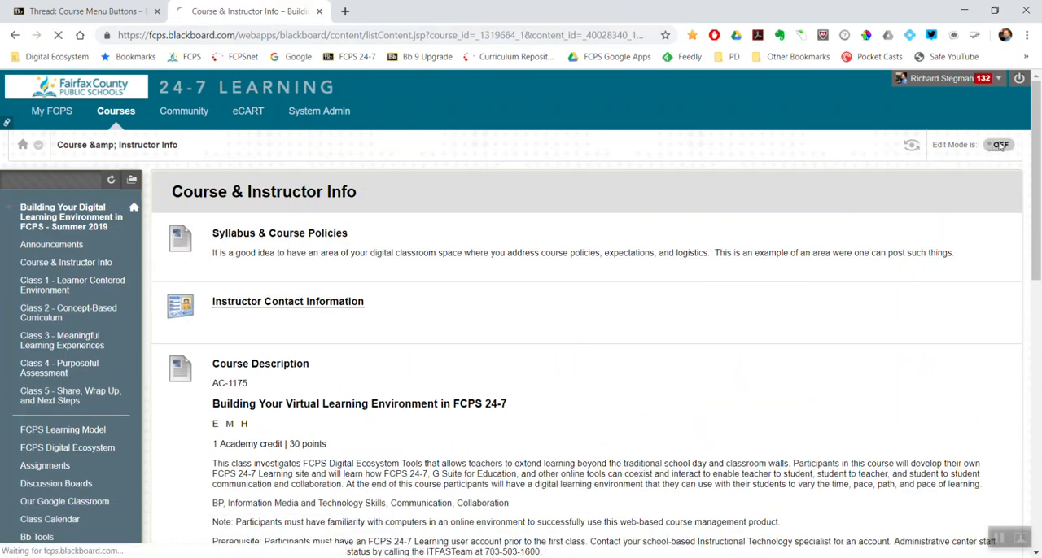
{"action": "left_click", "coordinate": [1000, 144]}
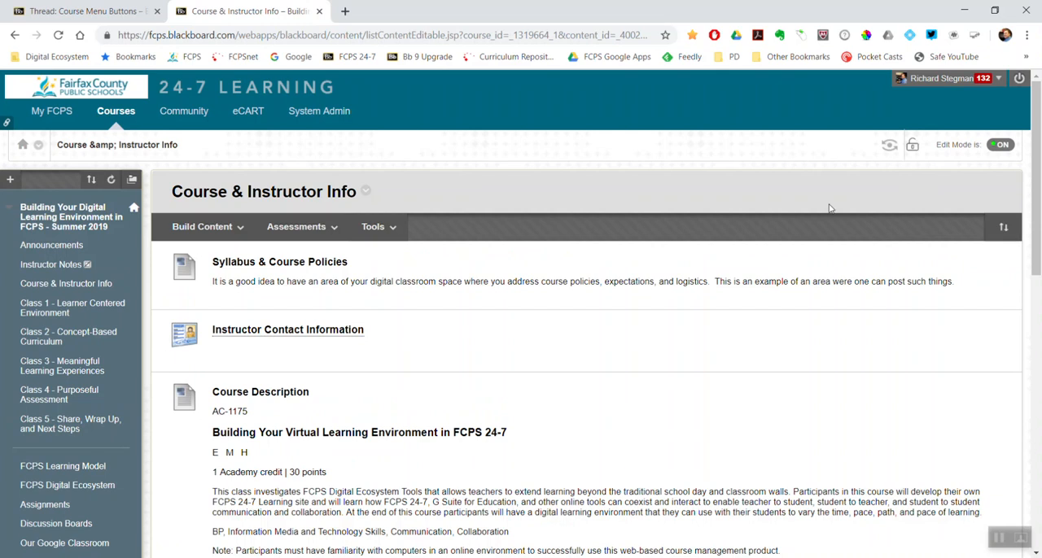
{"action": "mouse_move", "coordinate": [30, 245]}
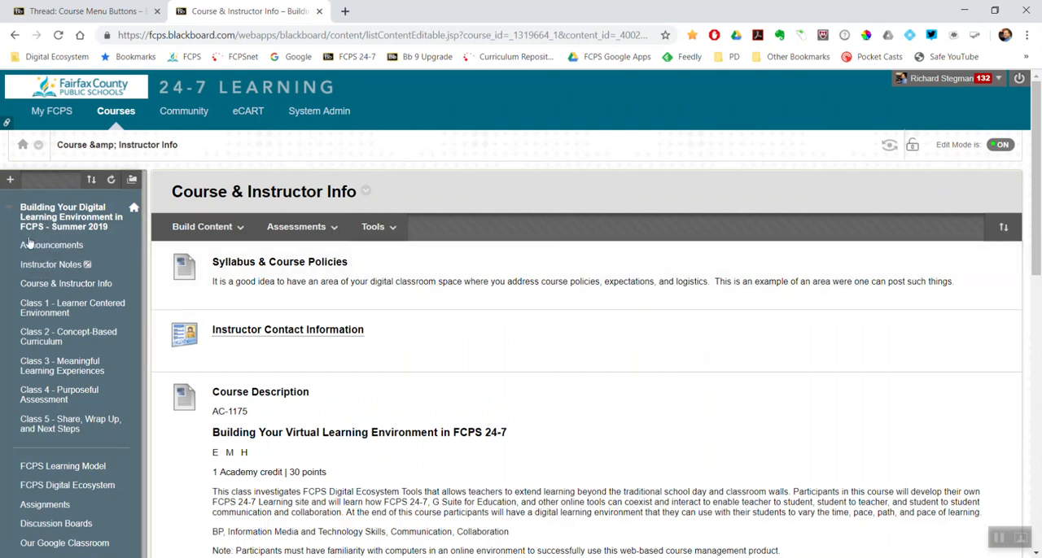
{"action": "mouse_move", "coordinate": [51, 244]}
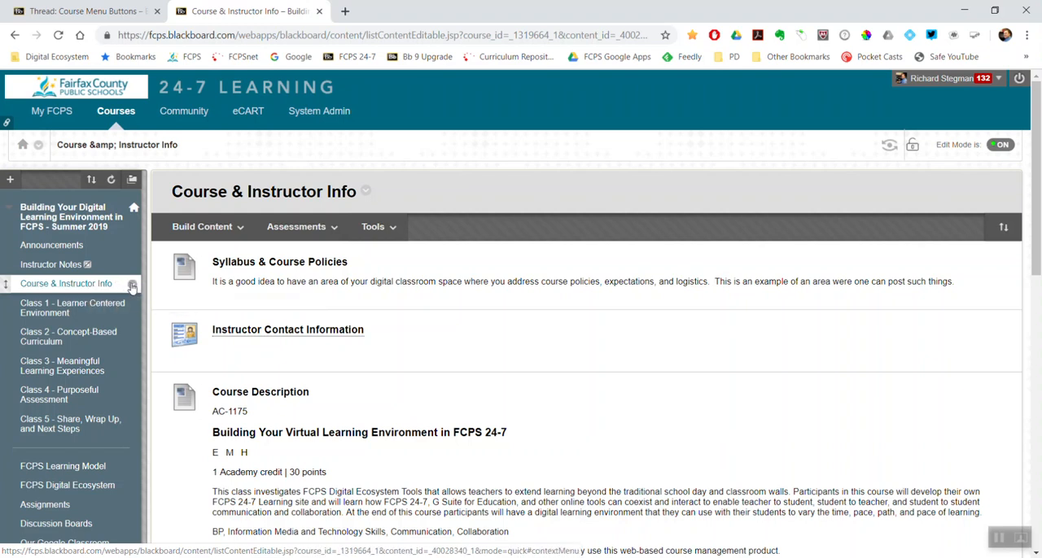
- Rename the 'Course & Instructor Info' menu link to 'Course Info'
{"action": "left_click", "coordinate": [133, 284]}
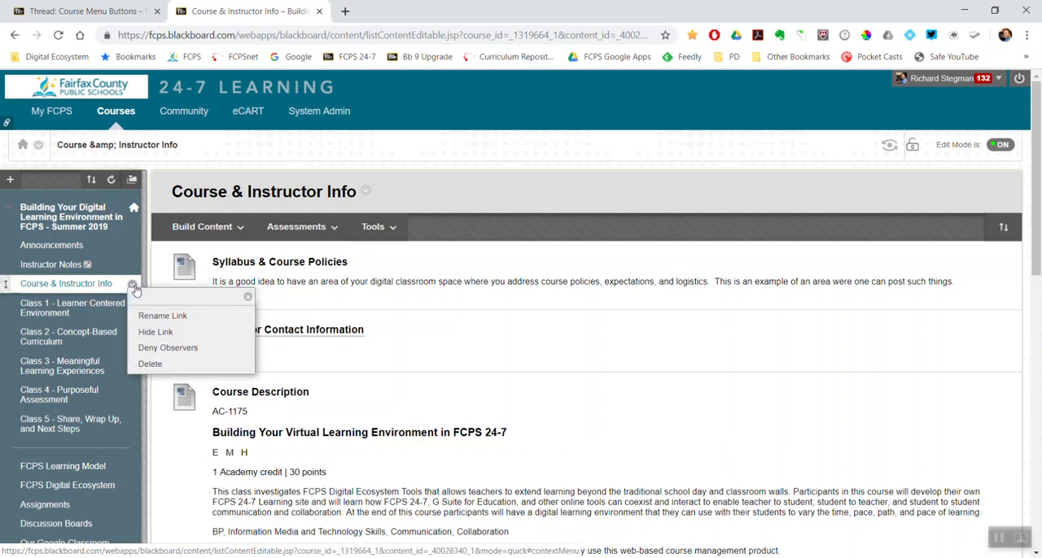
{"action": "mouse_move", "coordinate": [179, 316]}
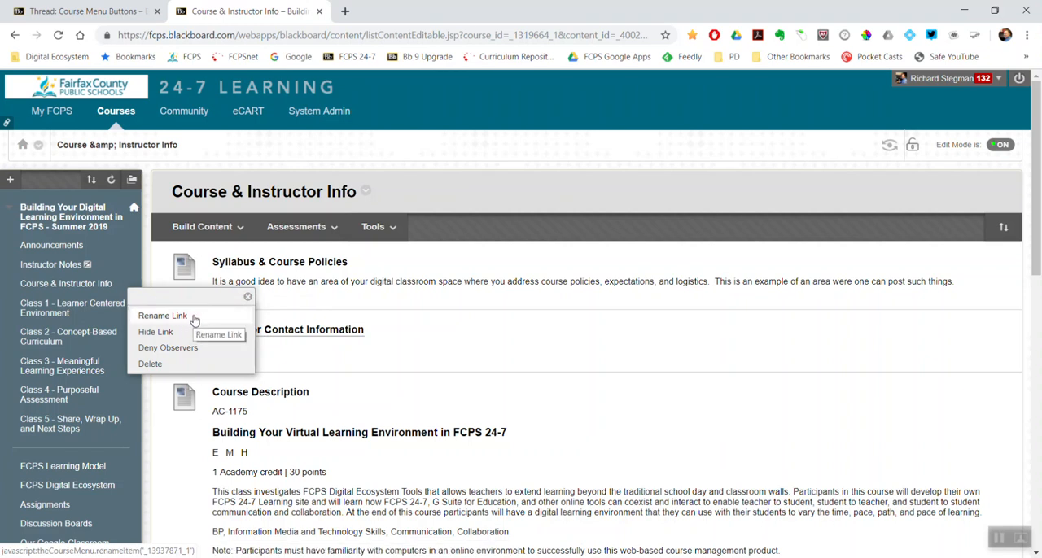
{"action": "left_click", "coordinate": [162, 316]}
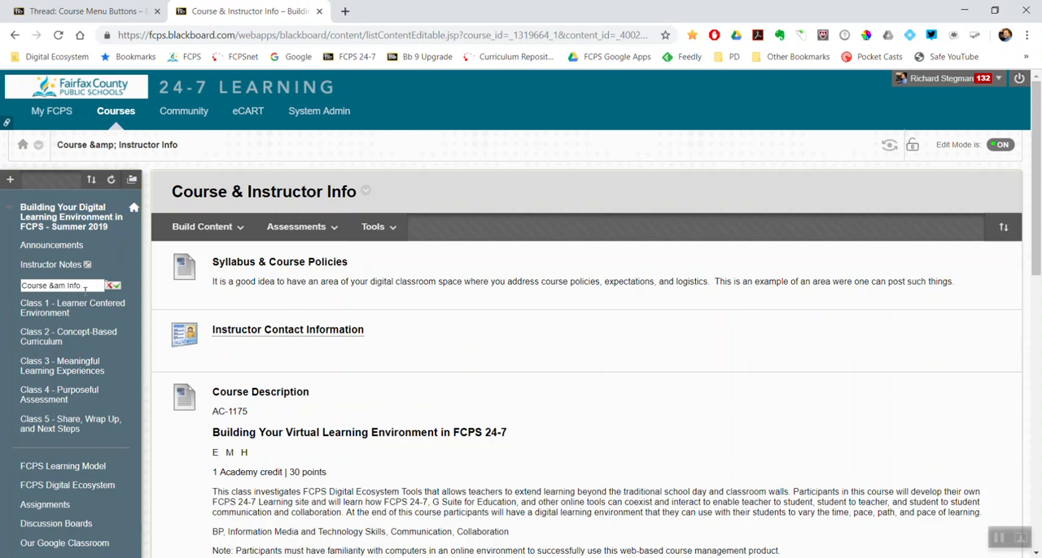
{"action": "type", "text": "Course Info"}
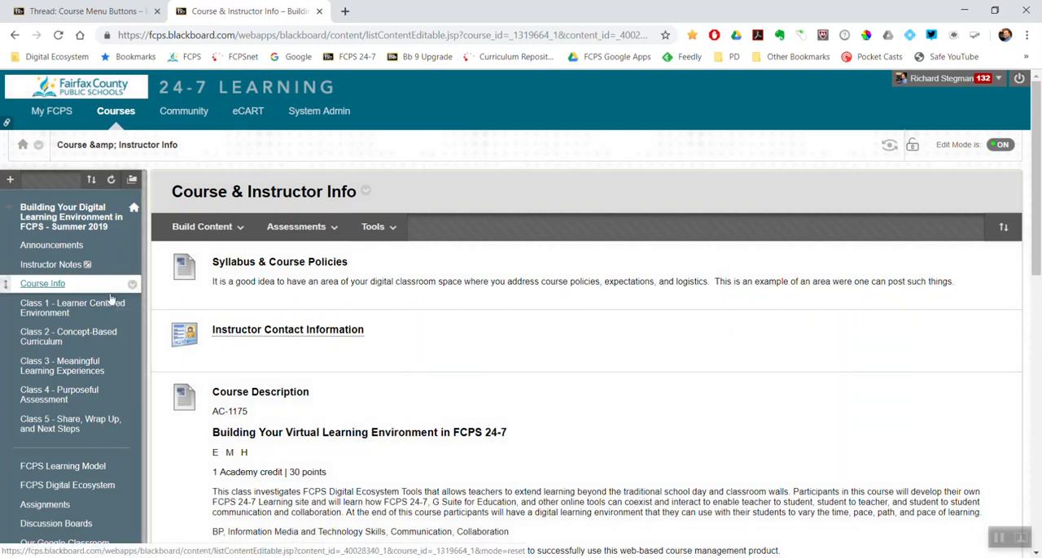
{"action": "mouse_move", "coordinate": [113, 285]}
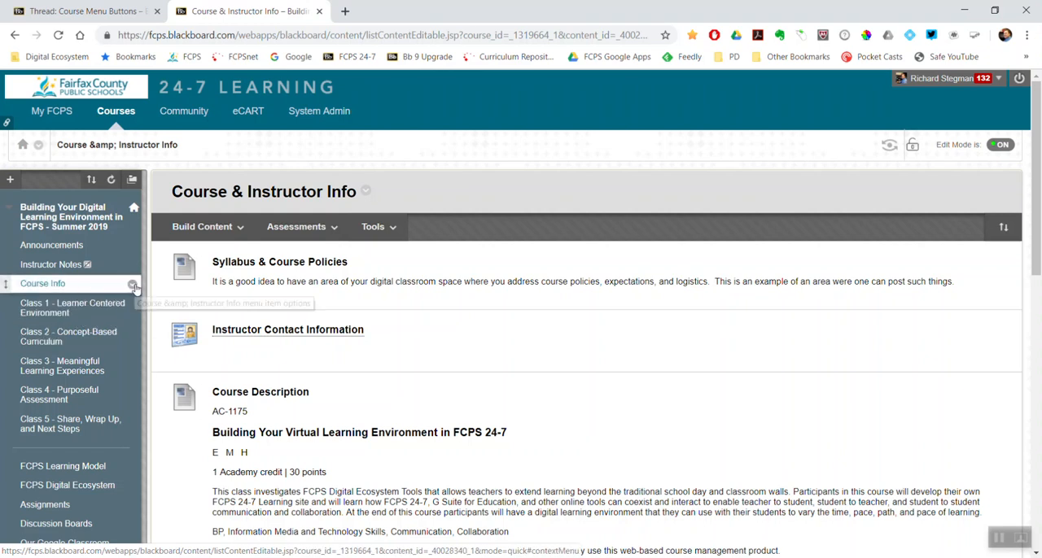
- Reopen the Course Info link's options menu to view its choices
{"action": "left_click", "coordinate": [132, 283]}
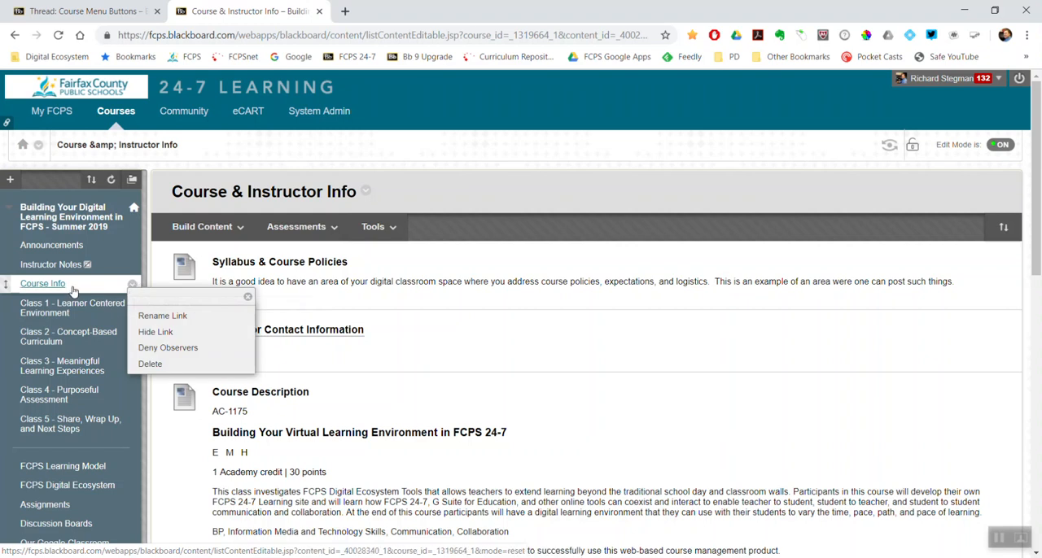
{"action": "mouse_move", "coordinate": [150, 364]}
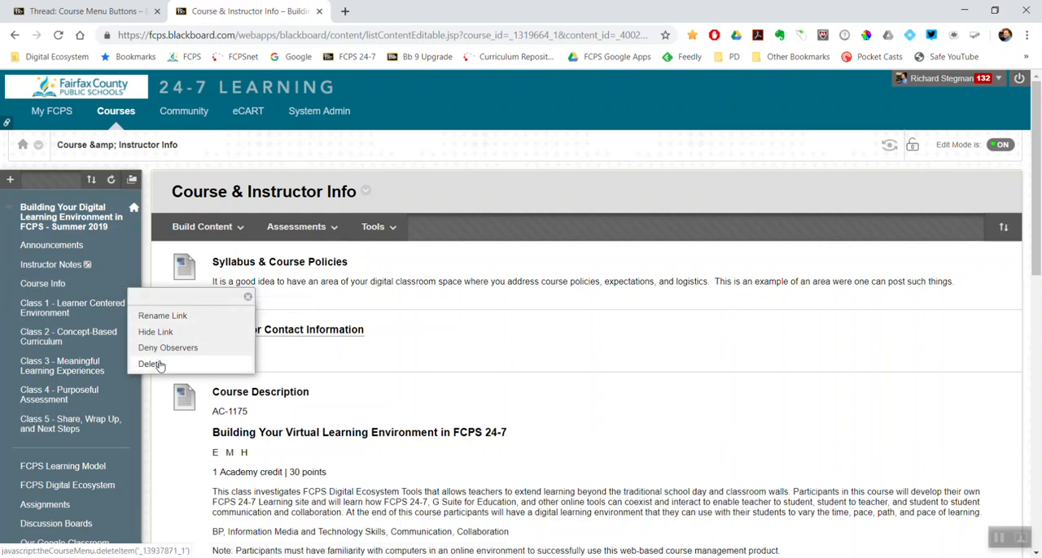
{"action": "mouse_move", "coordinate": [151, 364]}
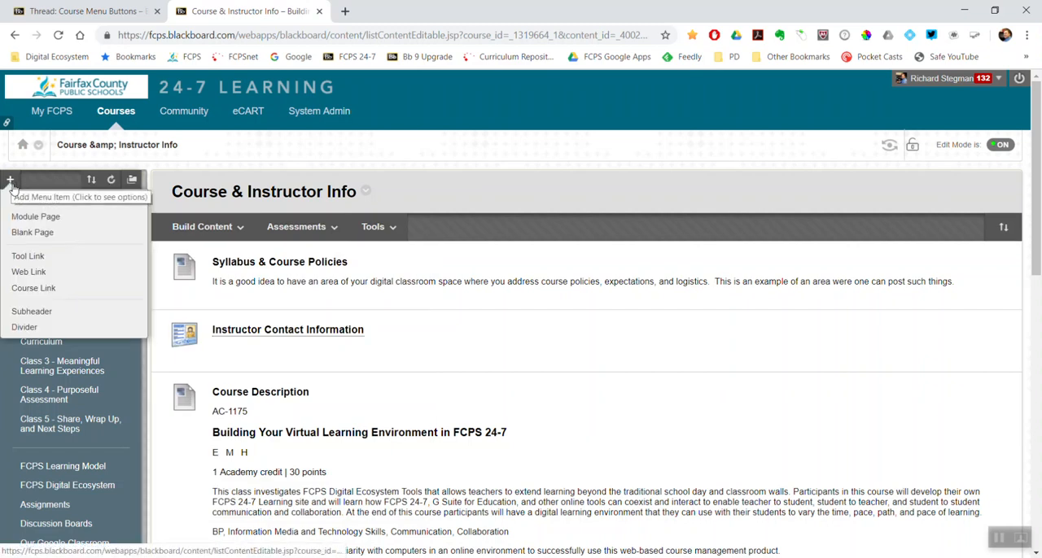
{"action": "left_click", "coordinate": [10, 179]}
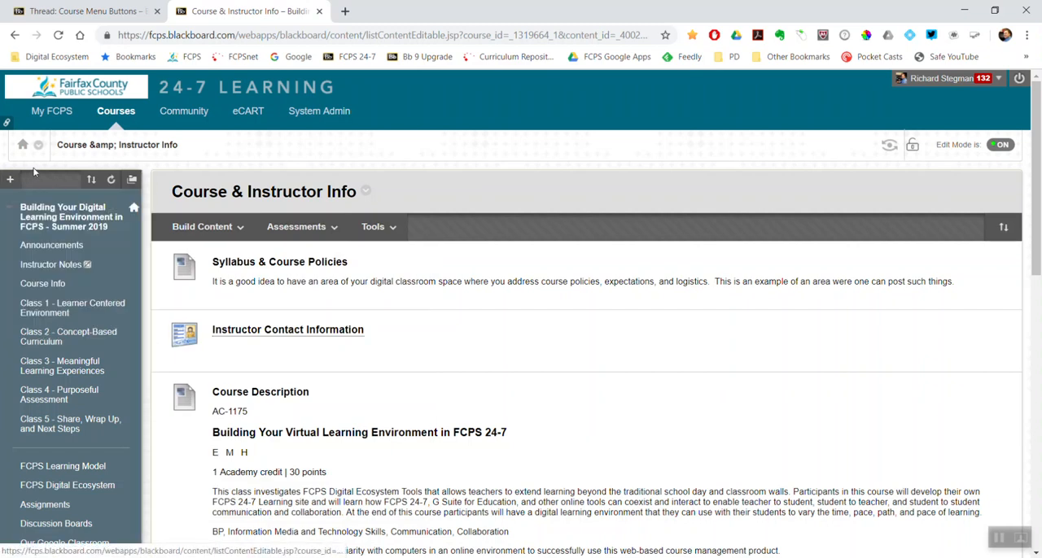
{"action": "left_click", "coordinate": [10, 179]}
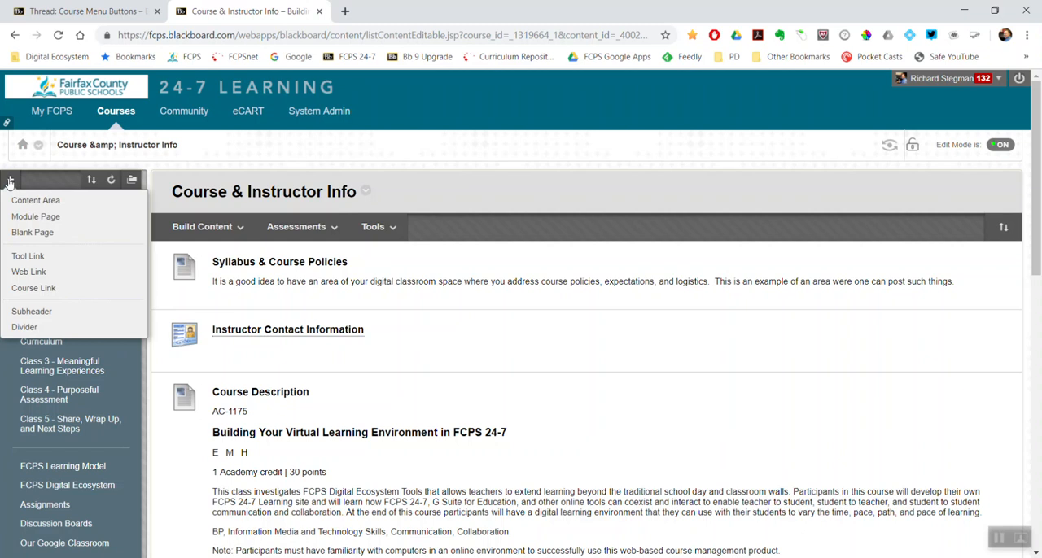
{"action": "mouse_move", "coordinate": [35, 201]}
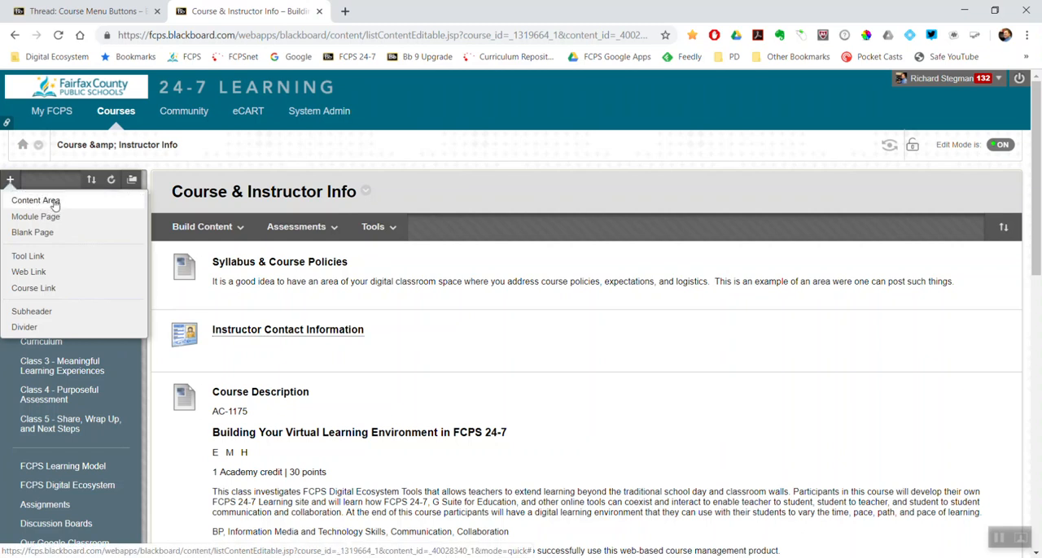
{"action": "mouse_move", "coordinate": [69, 204]}
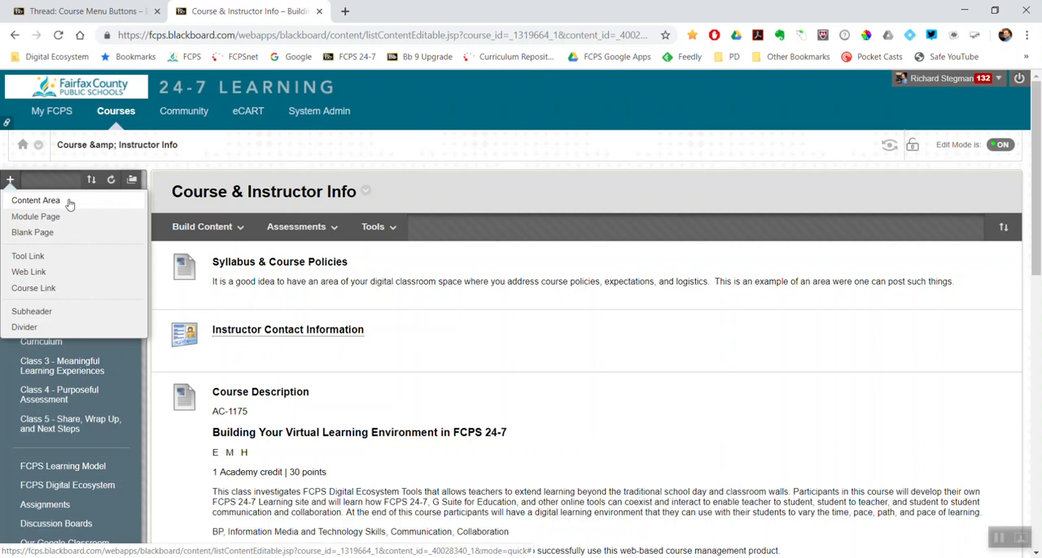
- Create a content area named 'NEW CONTENT AREA', toggling its Available to Users checkbox
{"action": "left_click", "coordinate": [38, 201]}
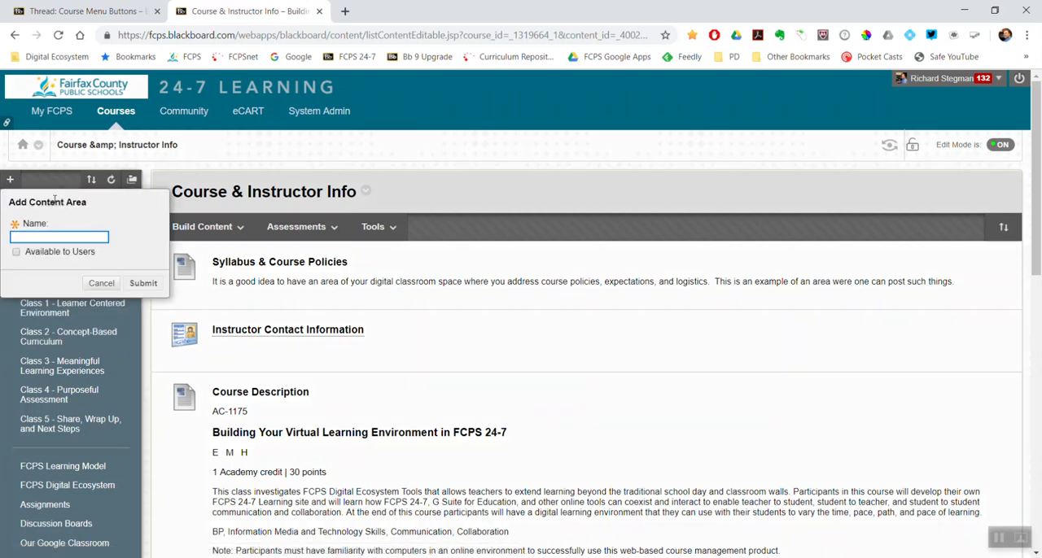
{"action": "type", "text": "NEW CONTENT AREA"}
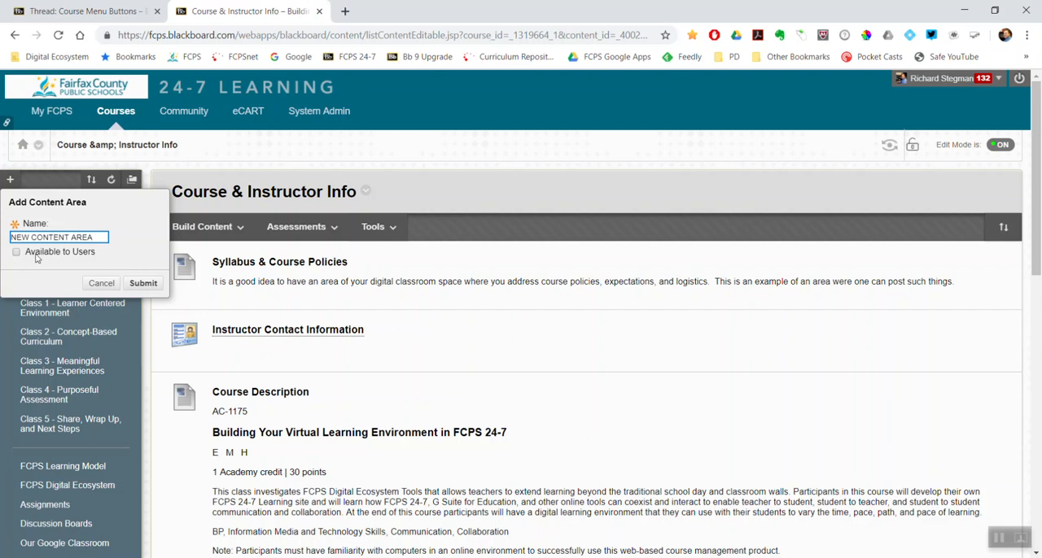
{"action": "left_click", "coordinate": [15, 252]}
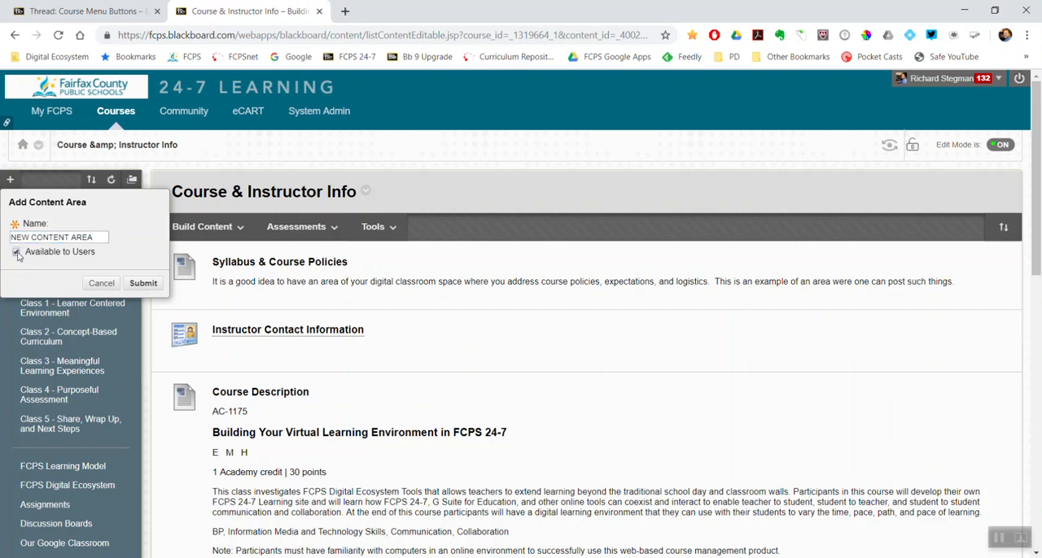
{"action": "left_click", "coordinate": [16, 251]}
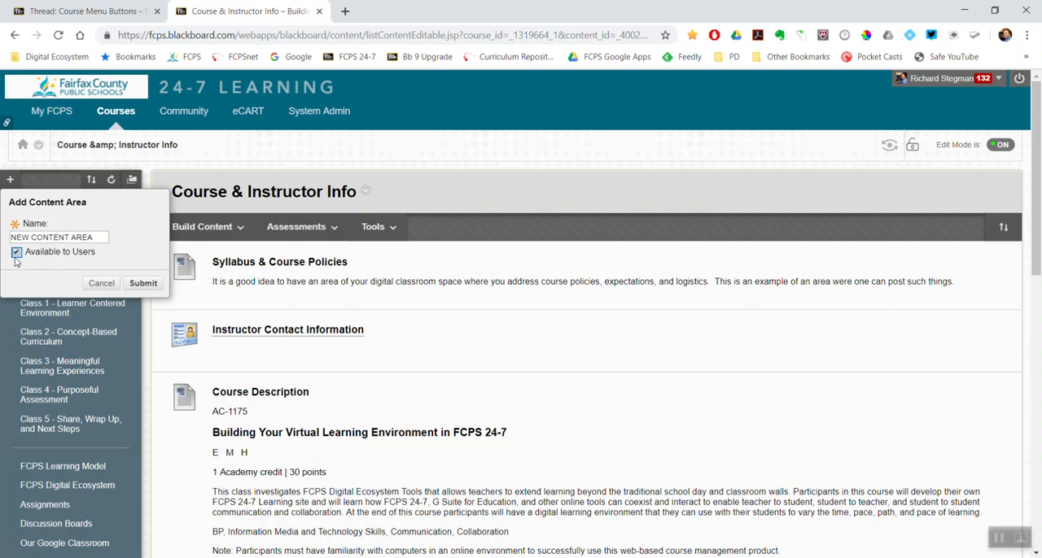
{"action": "left_click", "coordinate": [16, 251]}
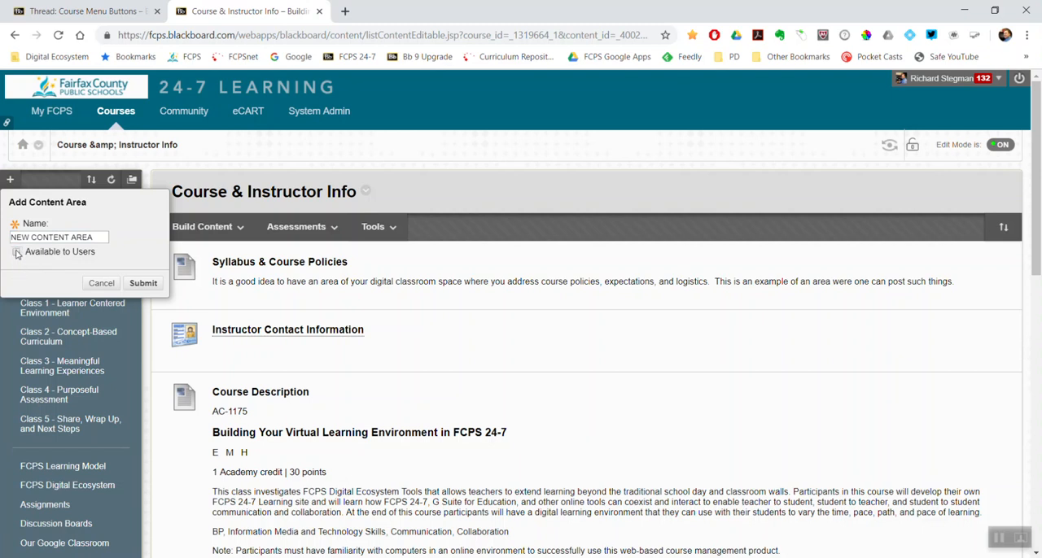
{"action": "left_click", "coordinate": [16, 251]}
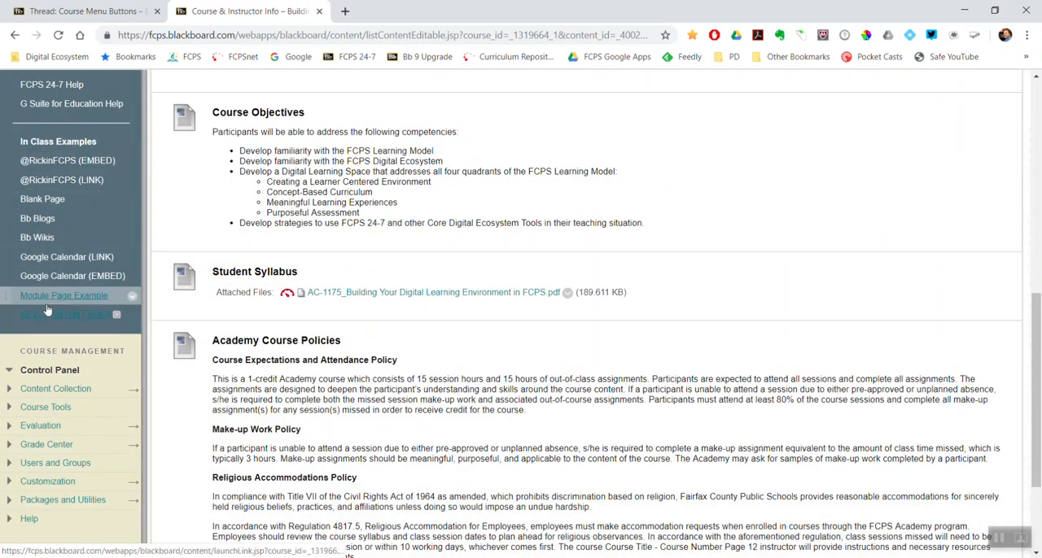
{"action": "mouse_move", "coordinate": [65, 315]}
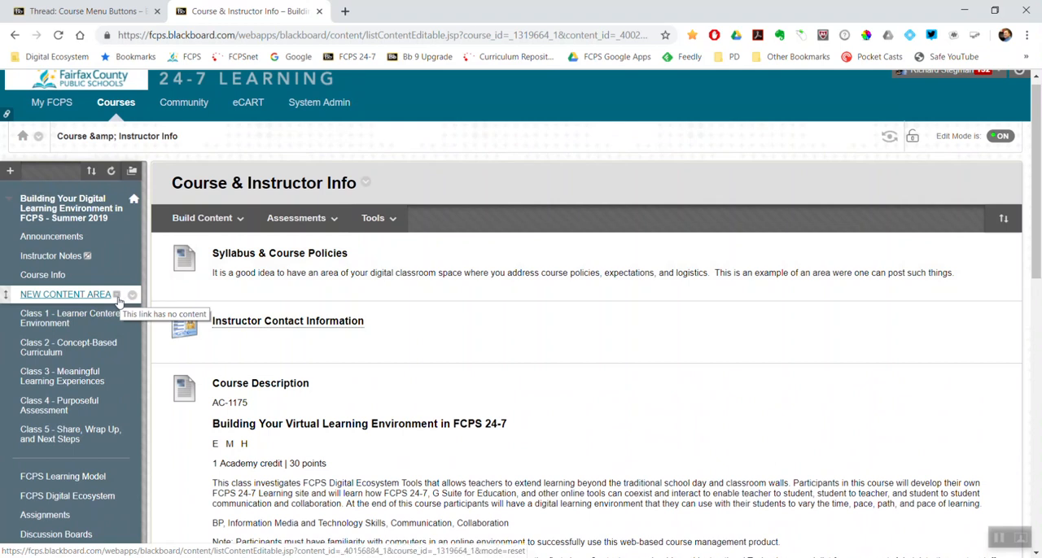
{"action": "mouse_move", "coordinate": [98, 313]}
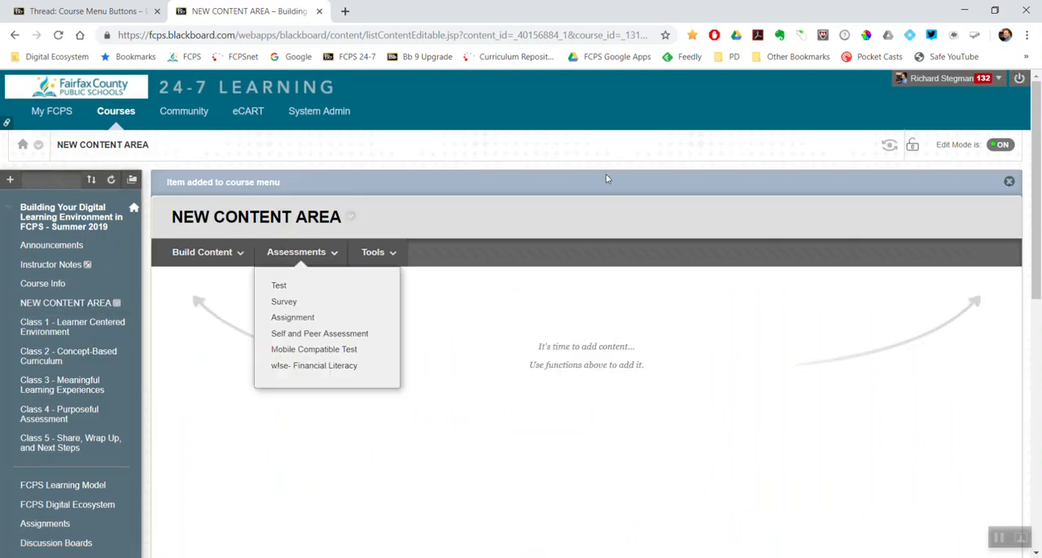
{"action": "left_click", "coordinate": [1001, 145]}
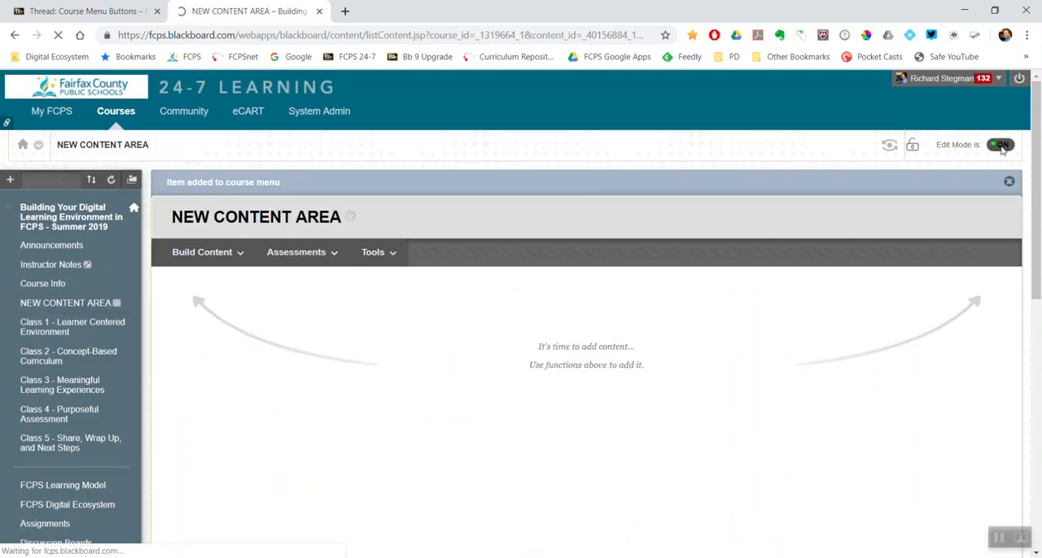
{"action": "left_click", "coordinate": [1002, 145]}
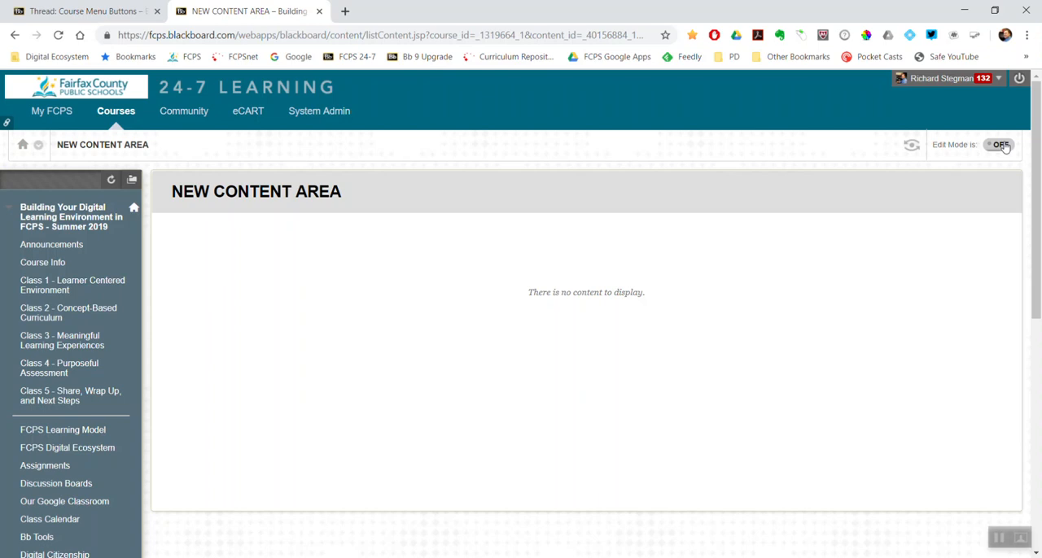
{"action": "left_click", "coordinate": [1006, 145]}
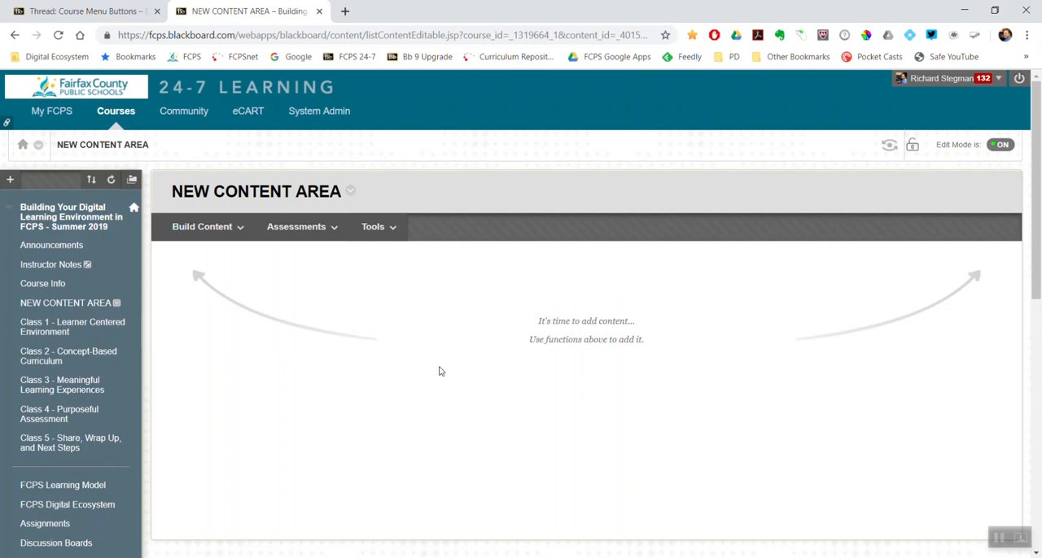
{"action": "mouse_move", "coordinate": [417, 280]}
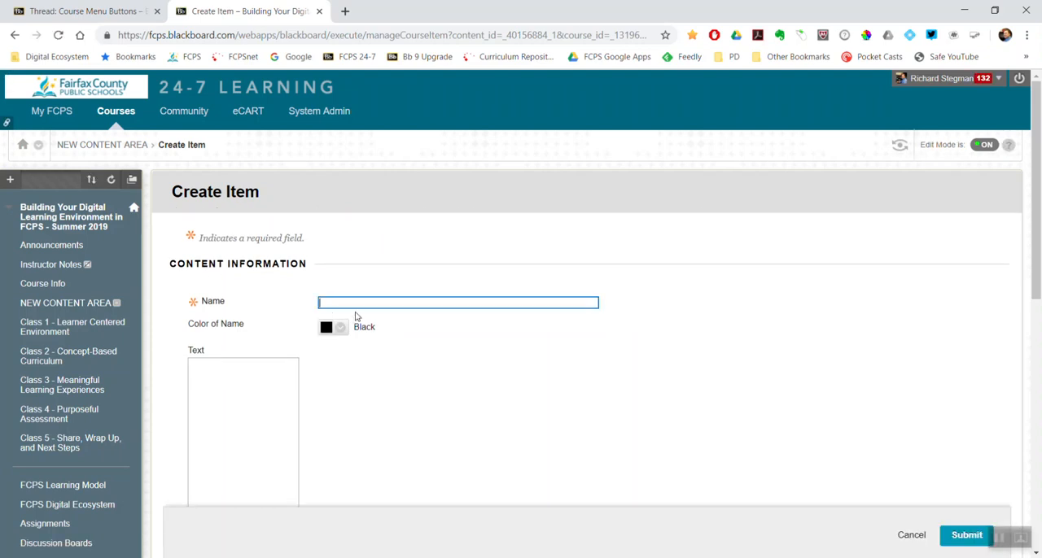
- Submit an item named 'New Item' with body text 'qwe' in NEW CONTENT AREA
{"action": "type", "text": "N"}
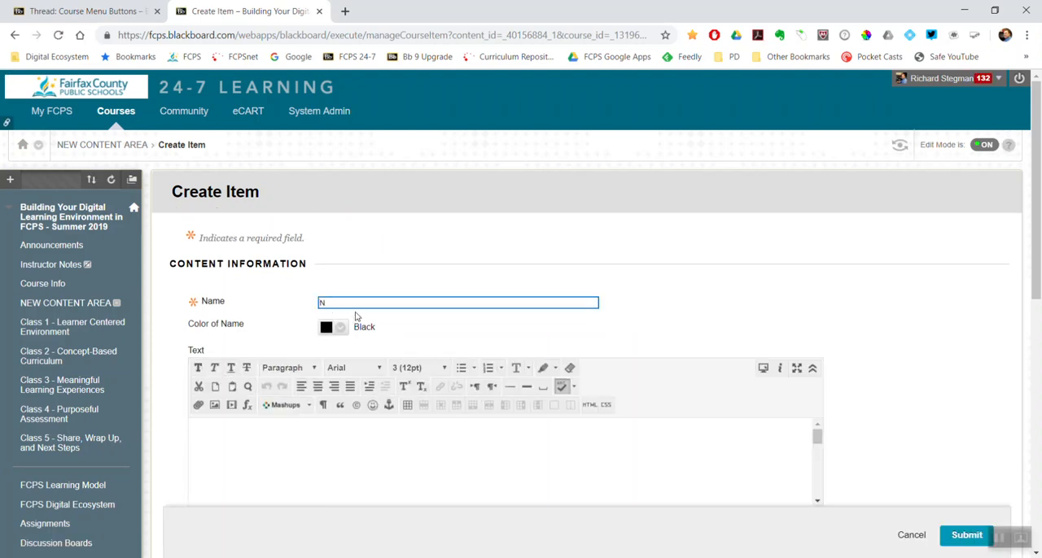
{"action": "type", "text": "ew Item"}
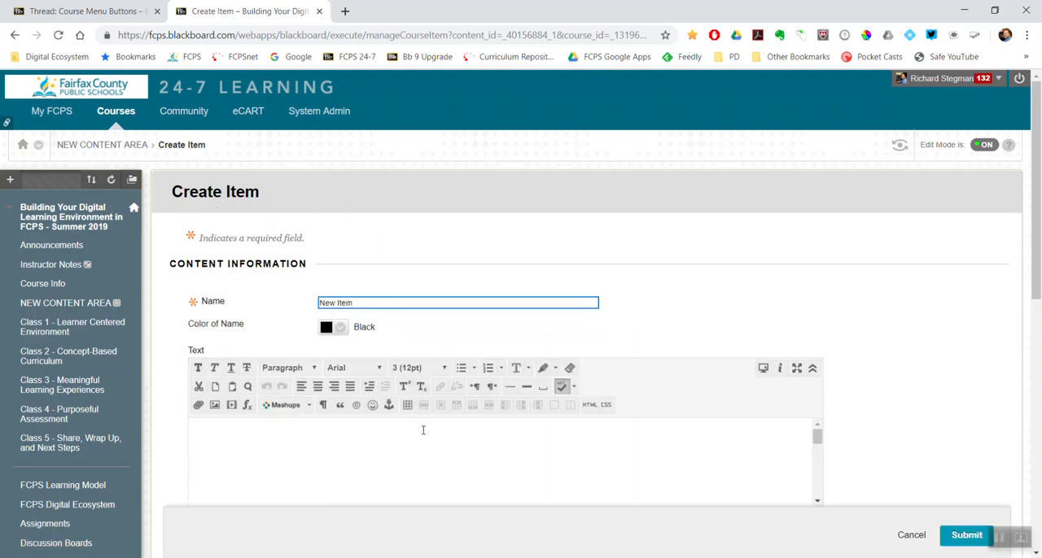
{"action": "type", "text": "qwerty"}
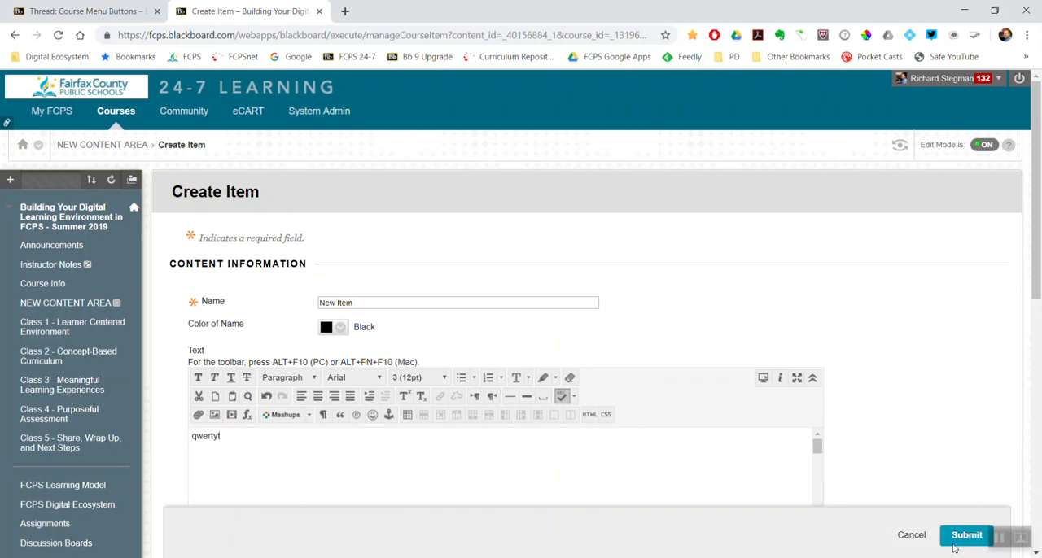
{"action": "left_click", "coordinate": [968, 532]}
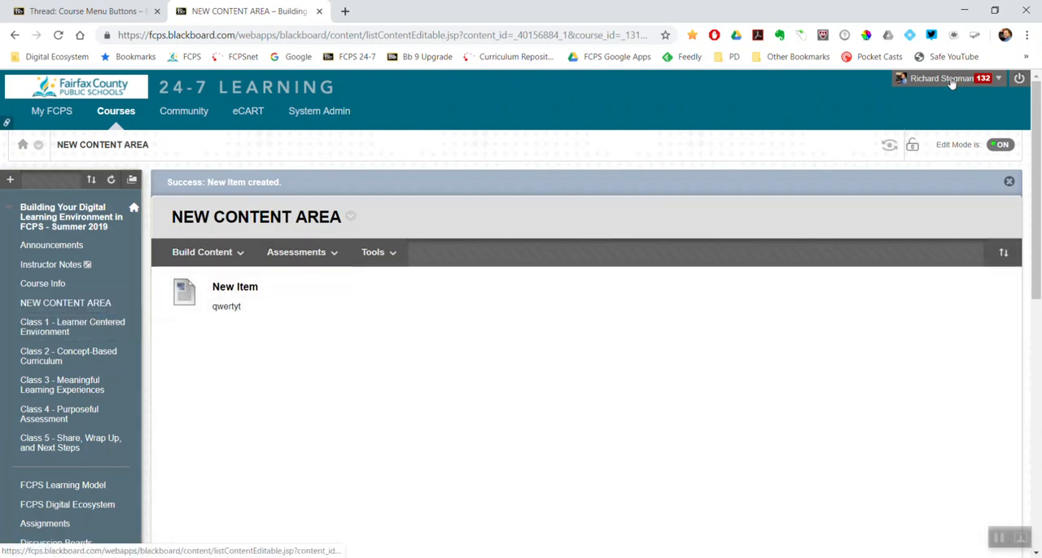
{"action": "left_click", "coordinate": [1001, 145]}
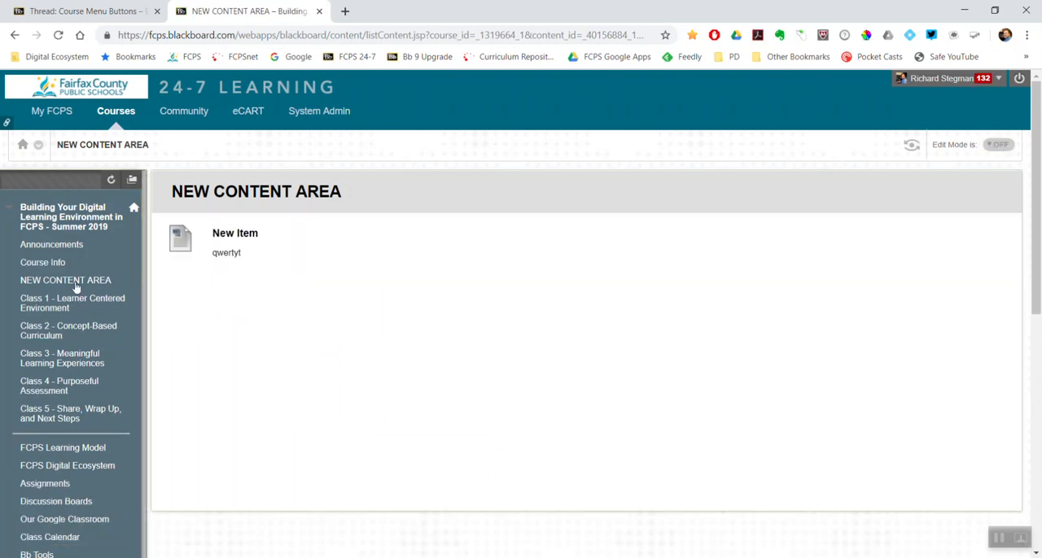
{"action": "mouse_move", "coordinate": [75, 286]}
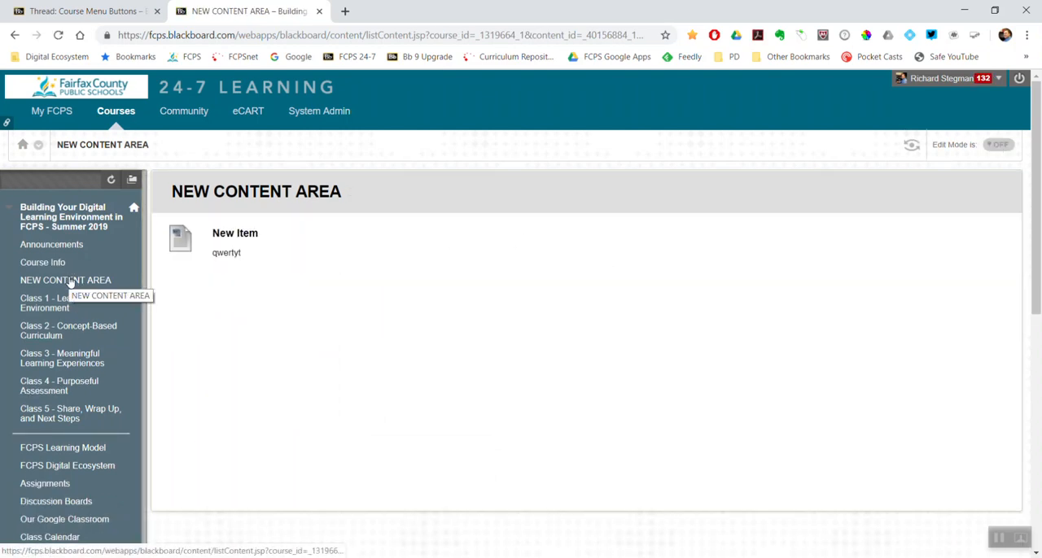
{"action": "mouse_move", "coordinate": [988, 136]}
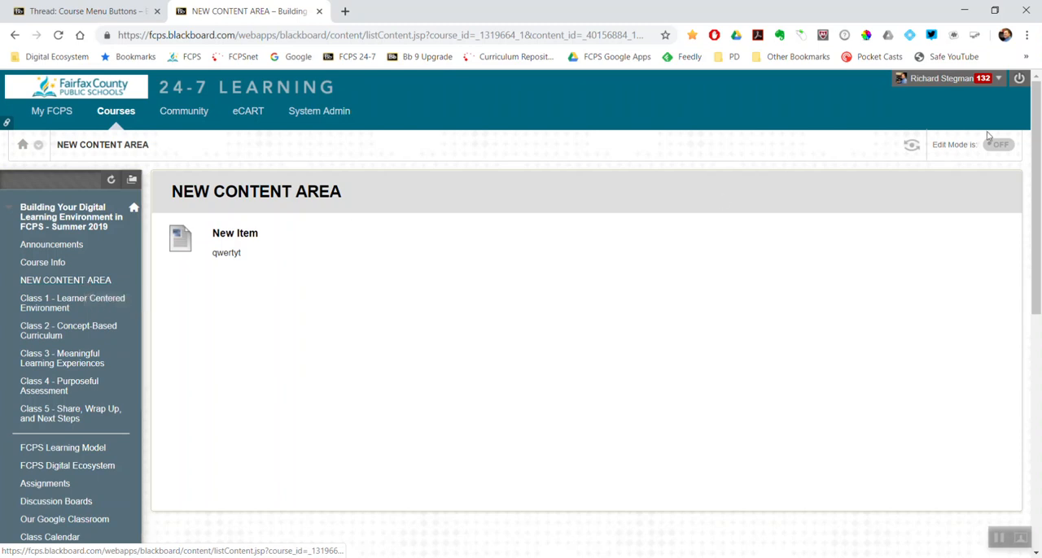
{"action": "left_click", "coordinate": [1002, 145]}
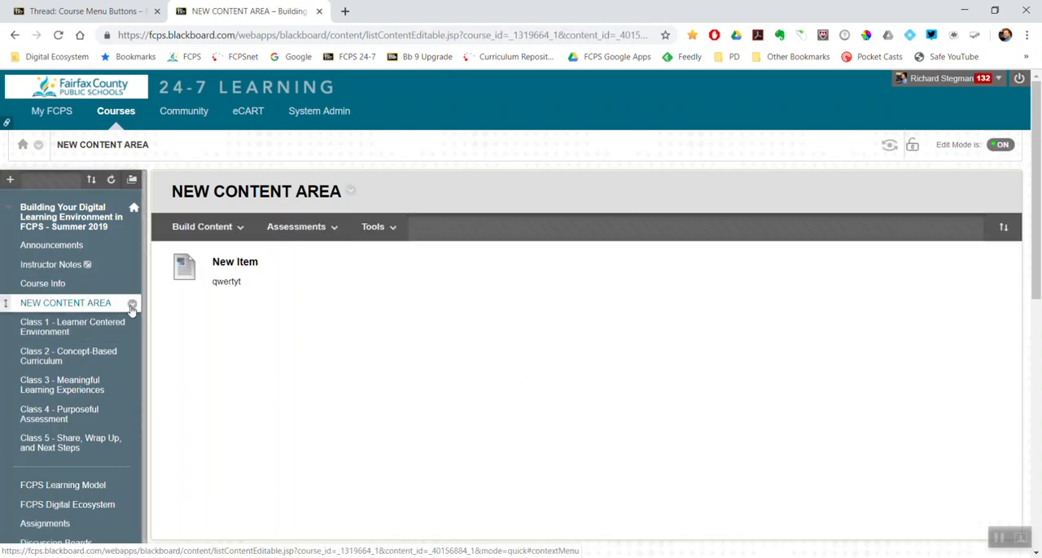
{"action": "left_click", "coordinate": [131, 303]}
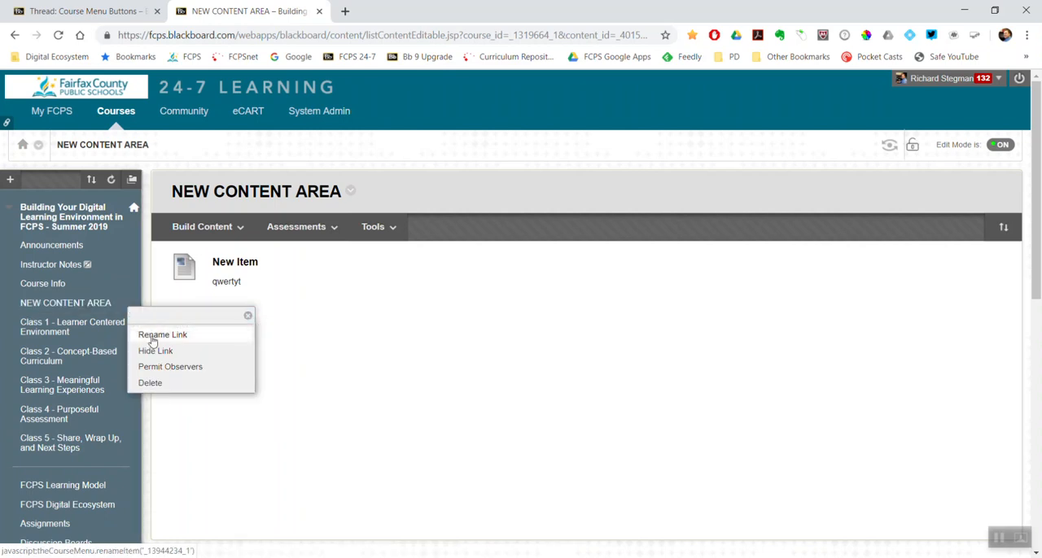
{"action": "left_click", "coordinate": [162, 334]}
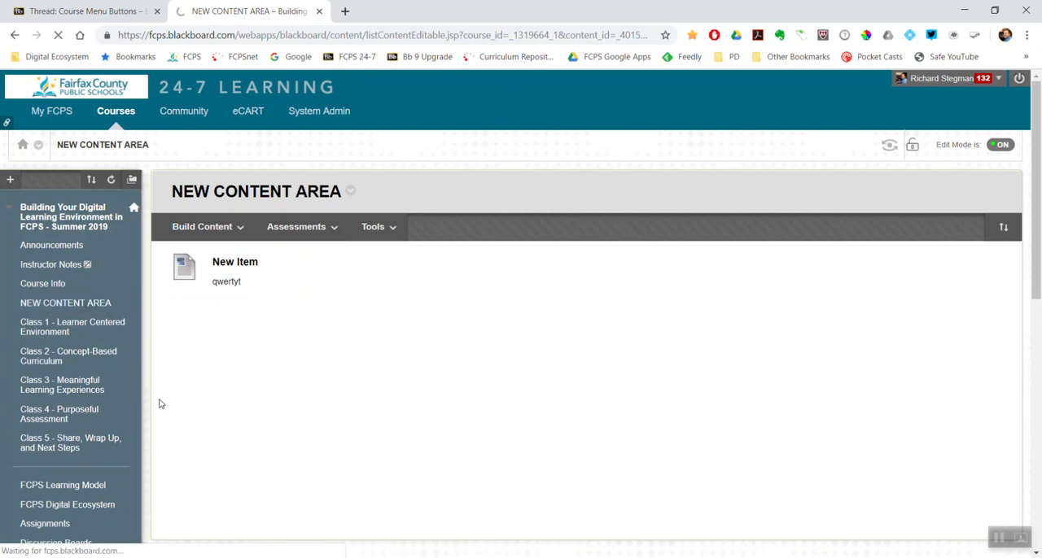
{"action": "mouse_move", "coordinate": [82, 327]}
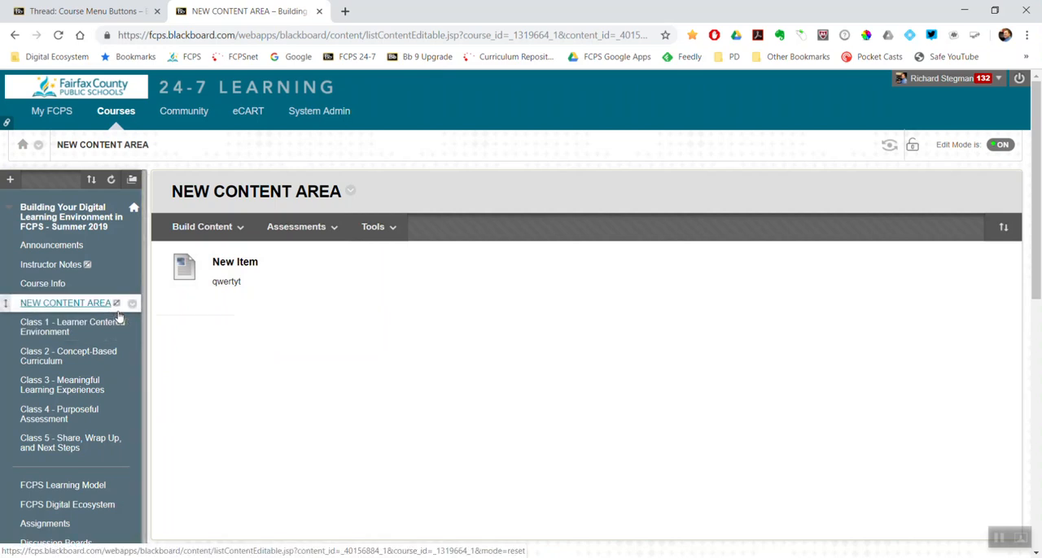
{"action": "left_click", "coordinate": [132, 303]}
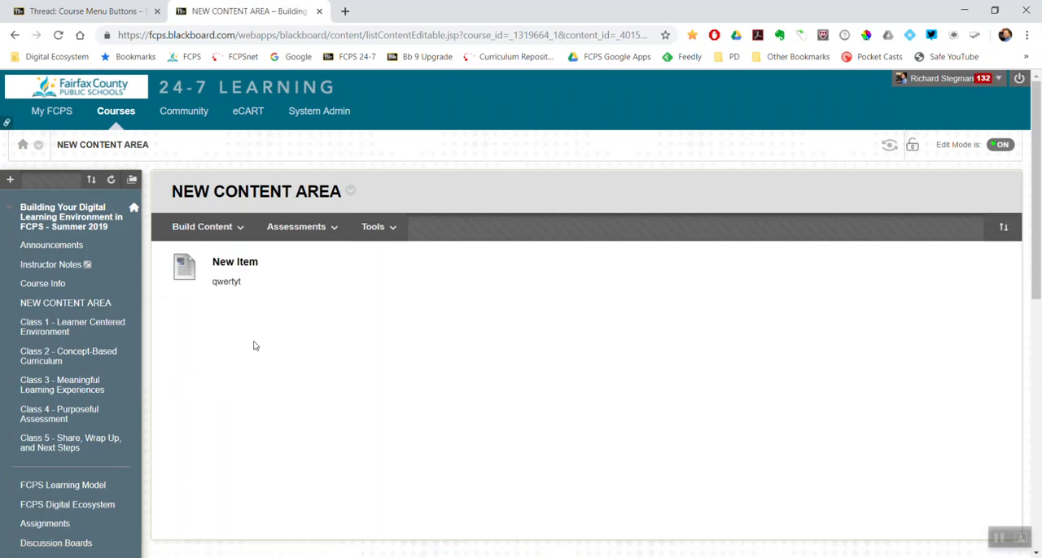
{"action": "mouse_move", "coordinate": [161, 328]}
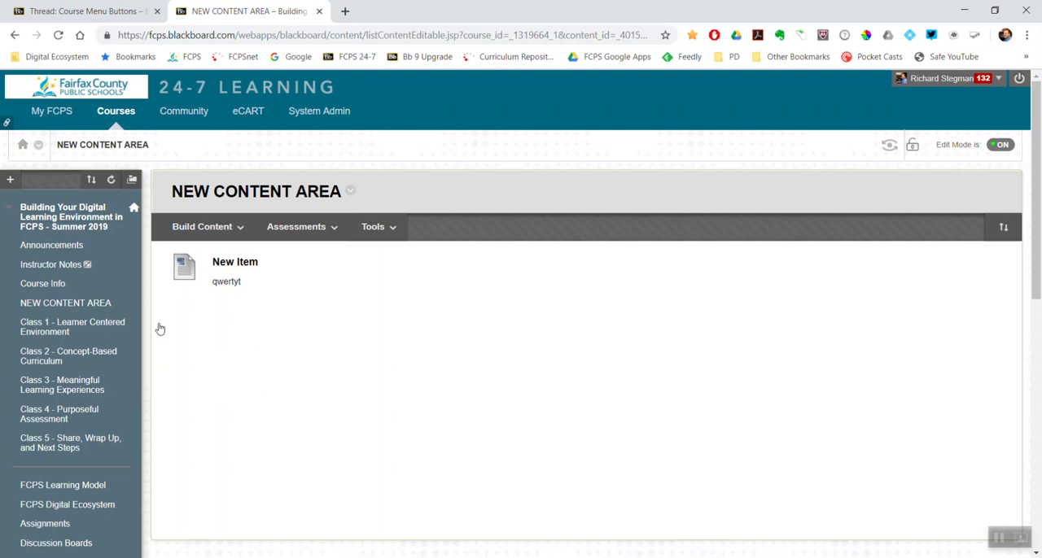
{"action": "mouse_move", "coordinate": [133, 304]}
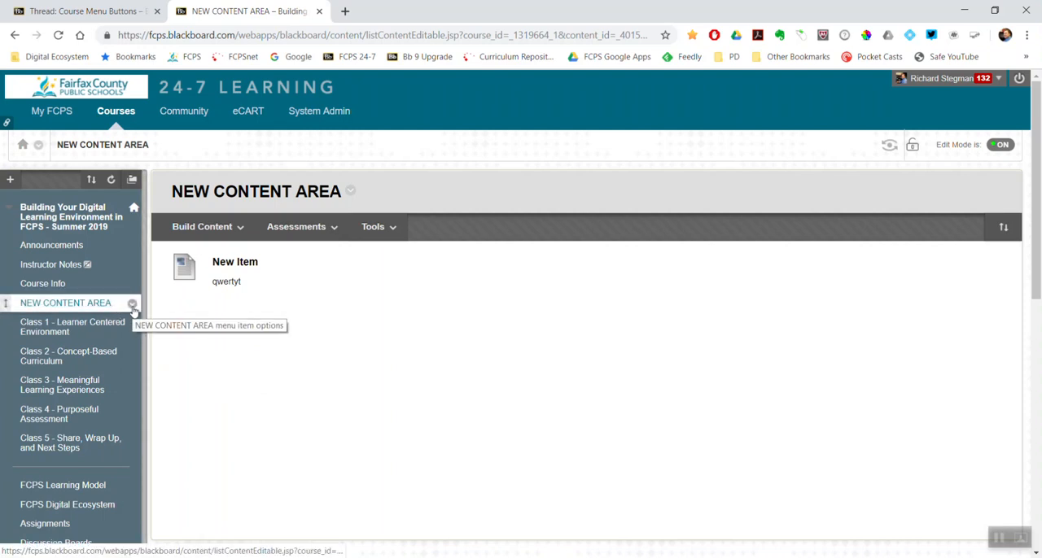
- Delete NEW CONTENT AREA and its content, confirming permanent removal
{"action": "left_click", "coordinate": [133, 303]}
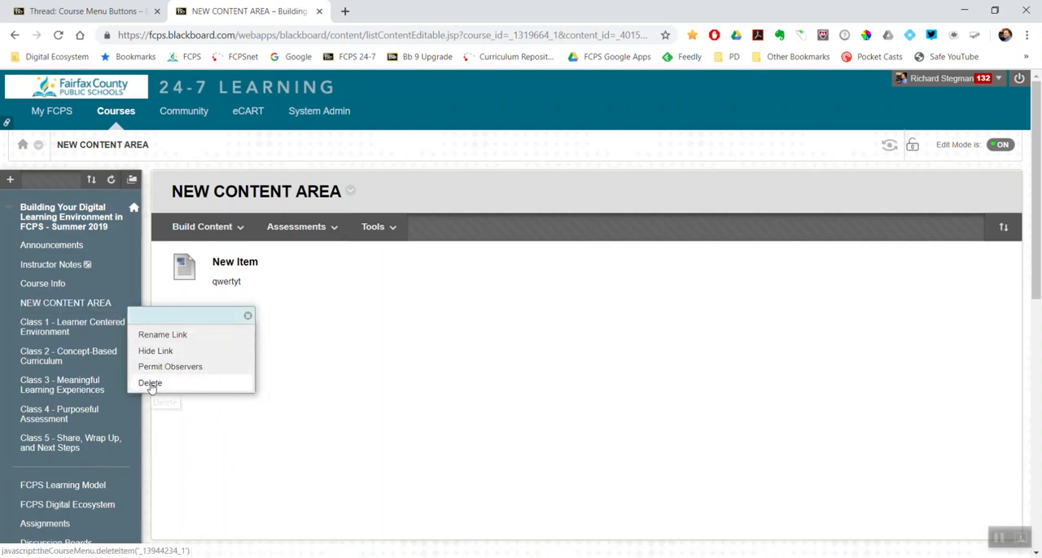
{"action": "left_click", "coordinate": [150, 382]}
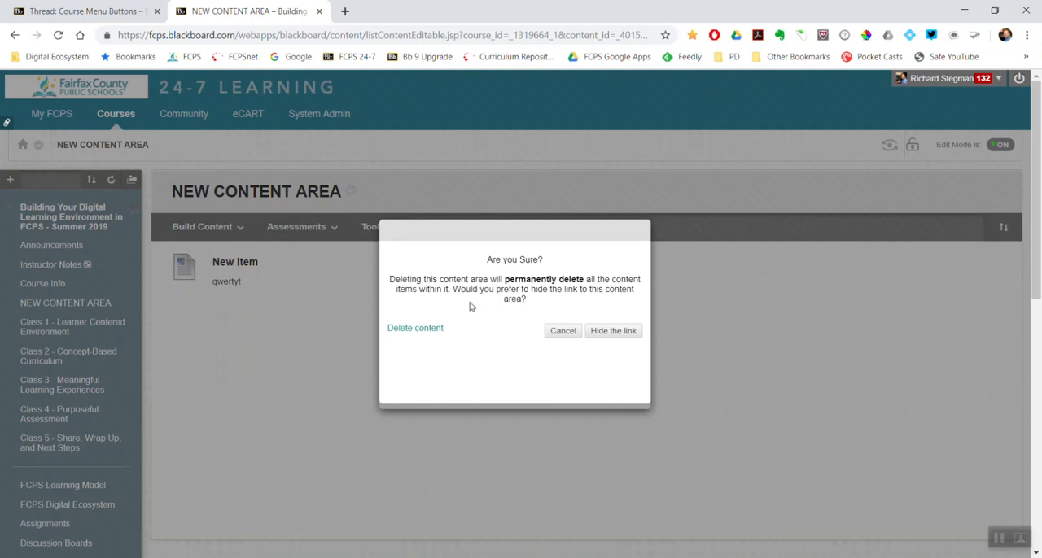
{"action": "mouse_move", "coordinate": [505, 341]}
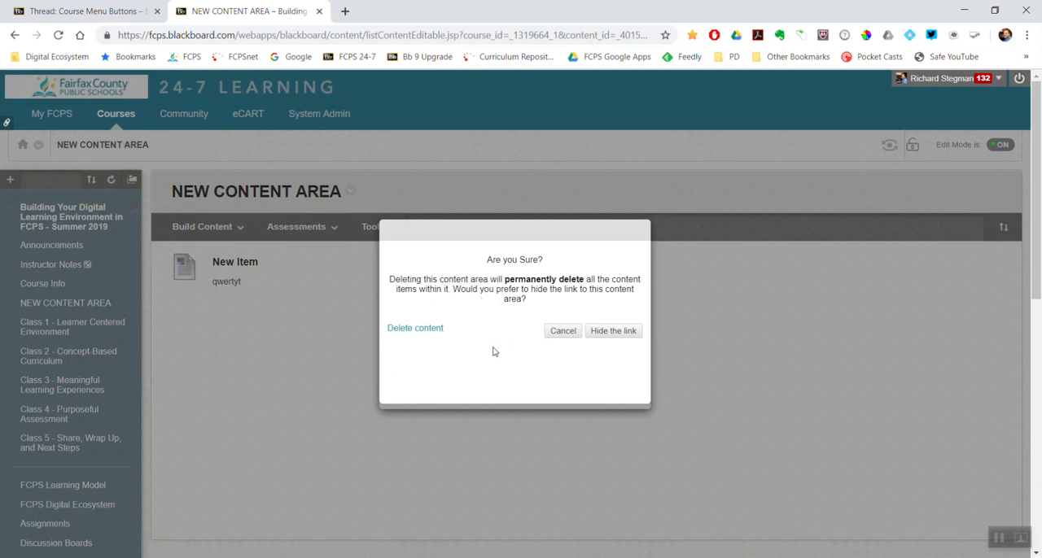
{"action": "mouse_move", "coordinate": [423, 330]}
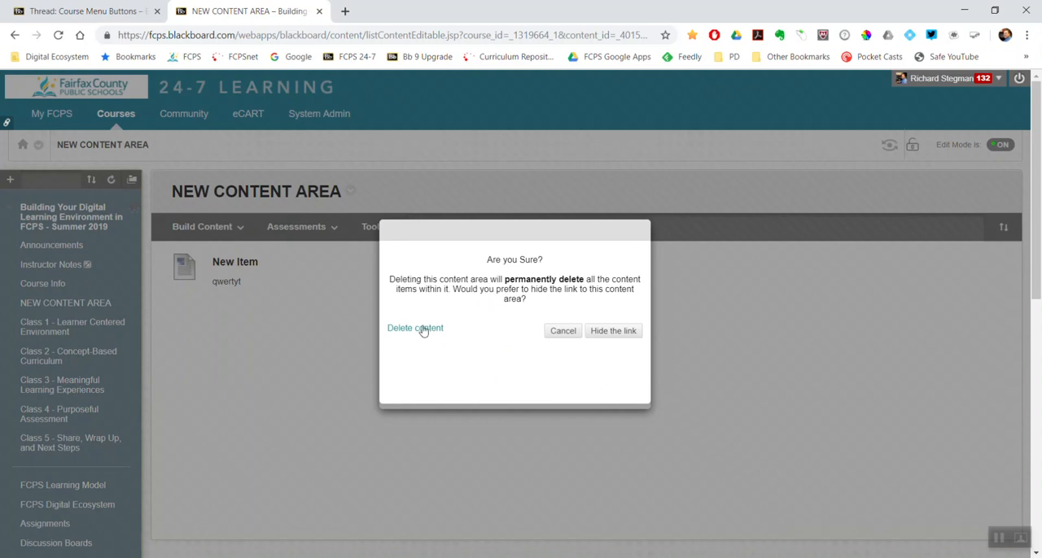
{"action": "left_click", "coordinate": [415, 329]}
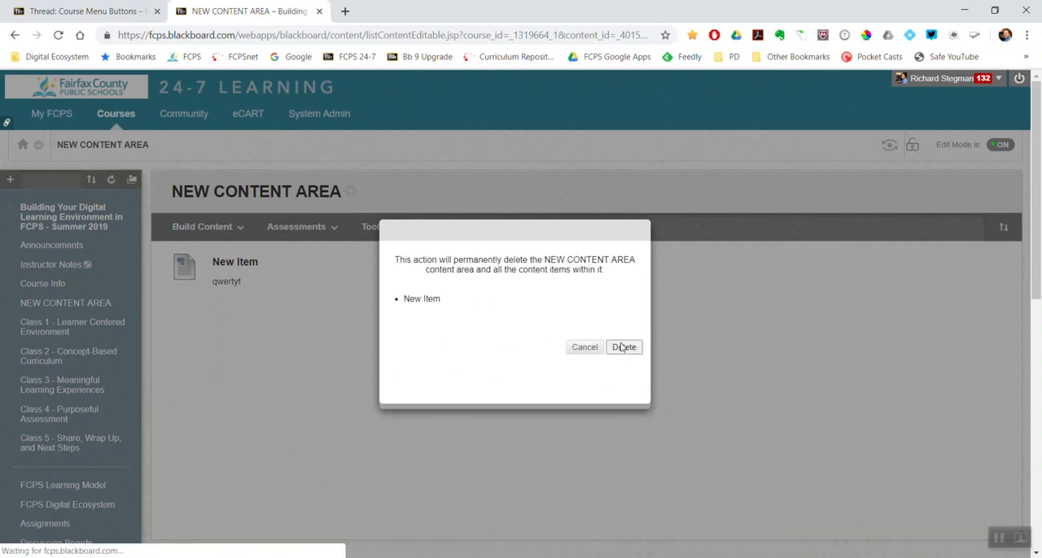
{"action": "left_click", "coordinate": [624, 346]}
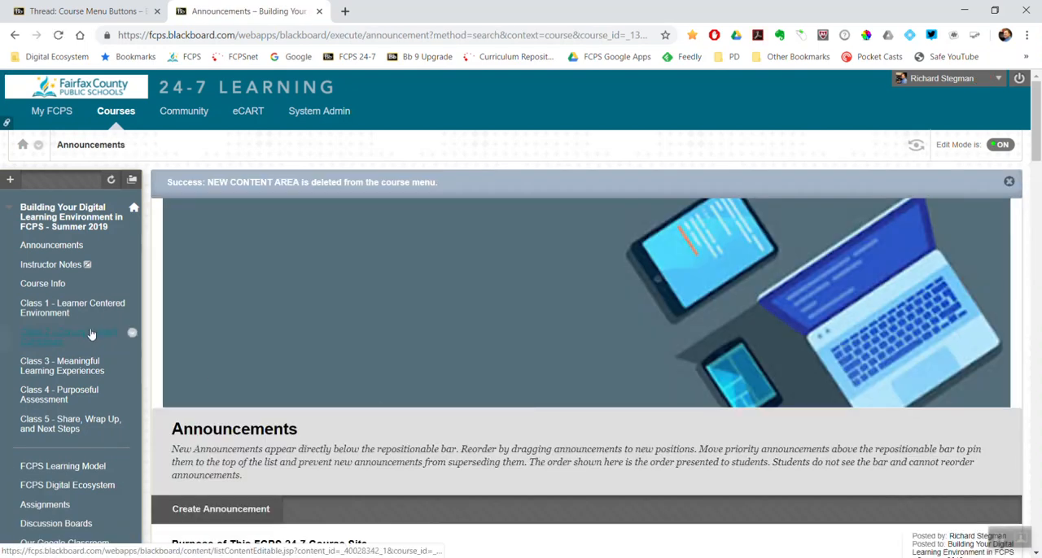